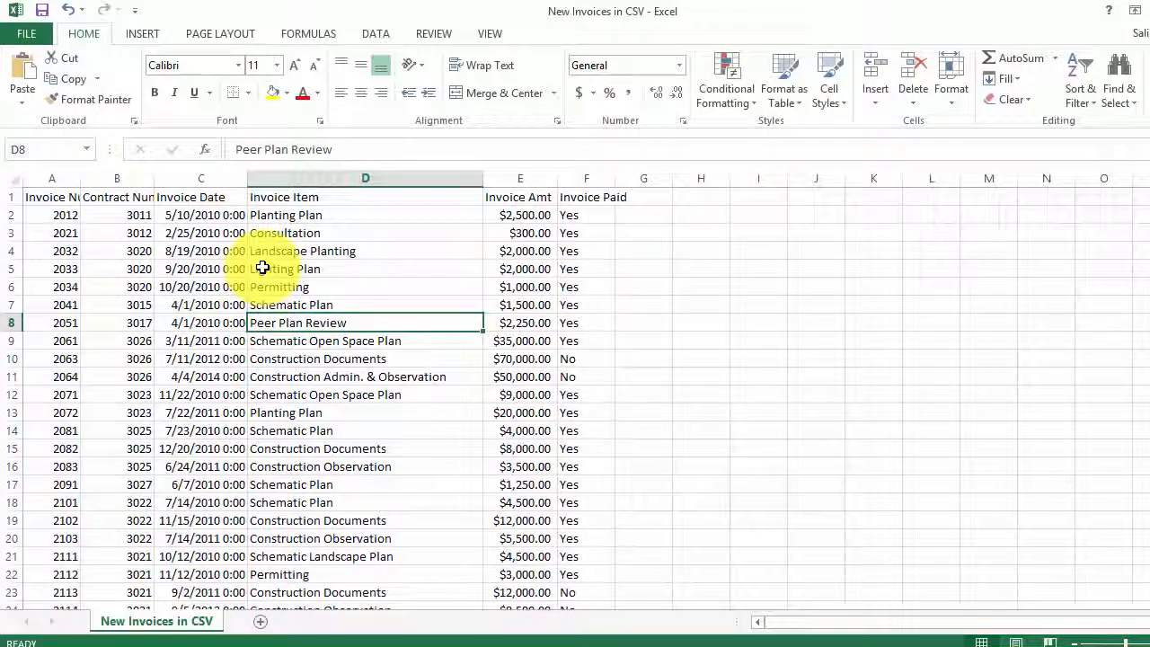
Select an Invoice Date cell and show the workbook's File info page.
left_click(202, 286)
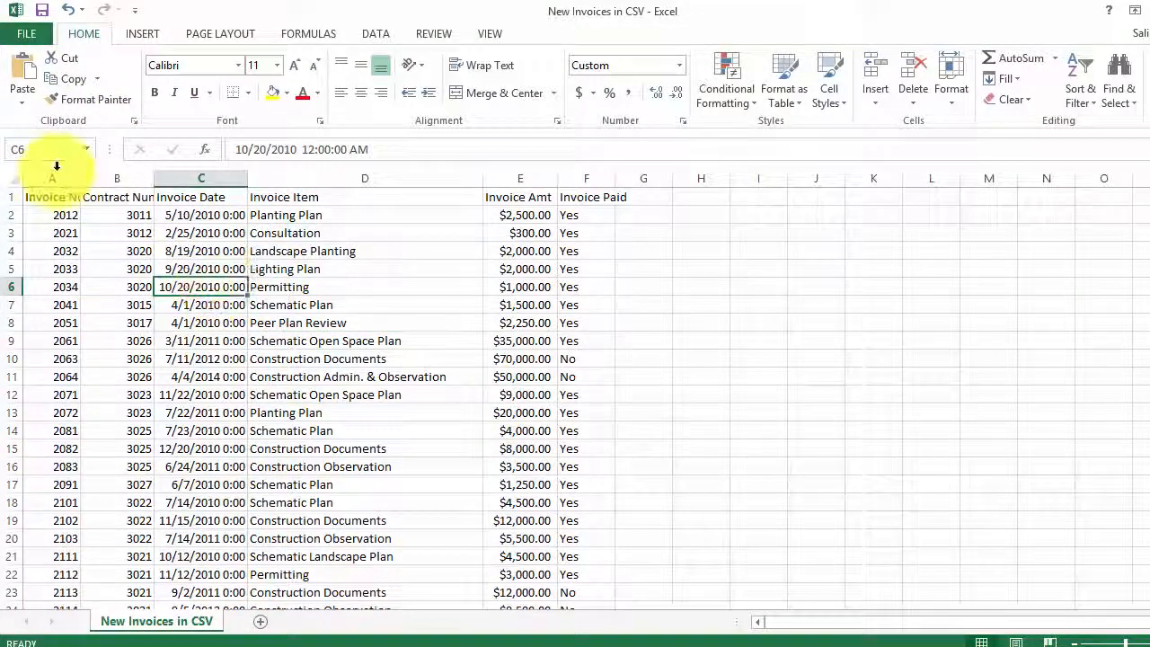
left_click(26, 34)
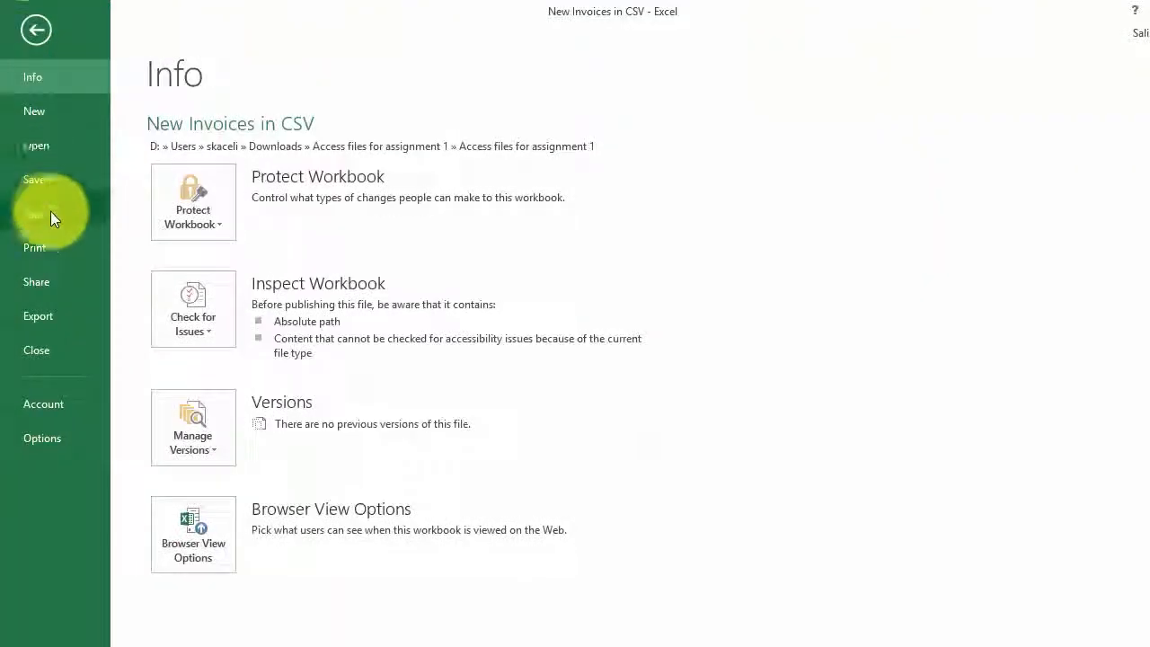
Show the Share page with Invite People and Save To Cloud for the workbook.
left_click(37, 281)
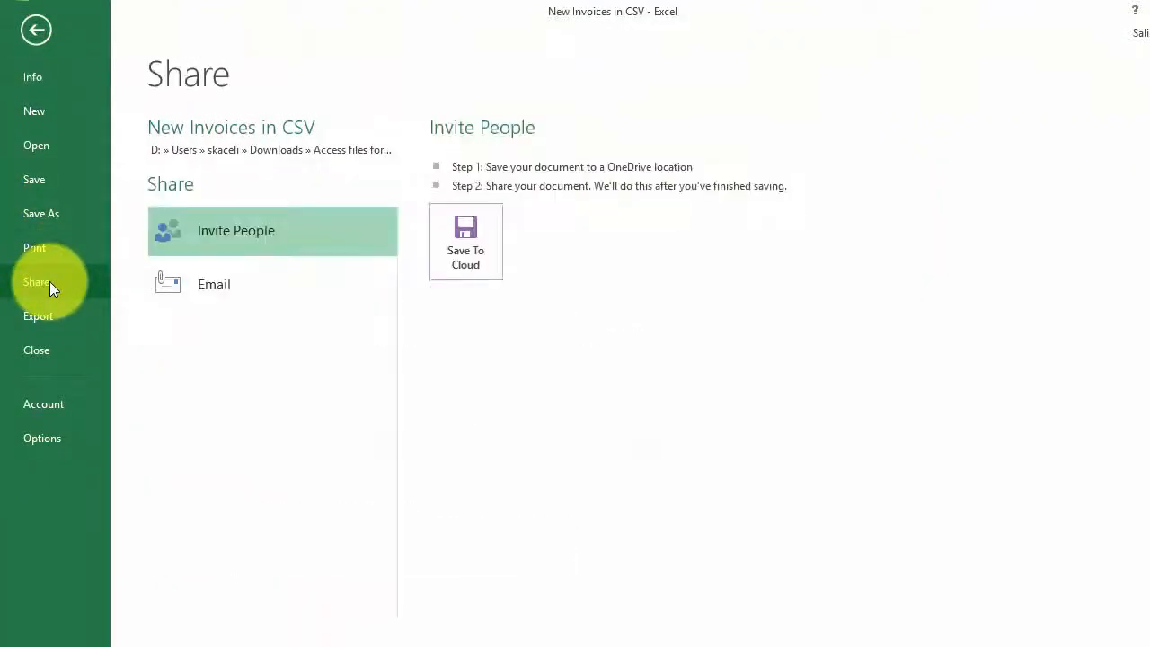
mouse_move(223, 294)
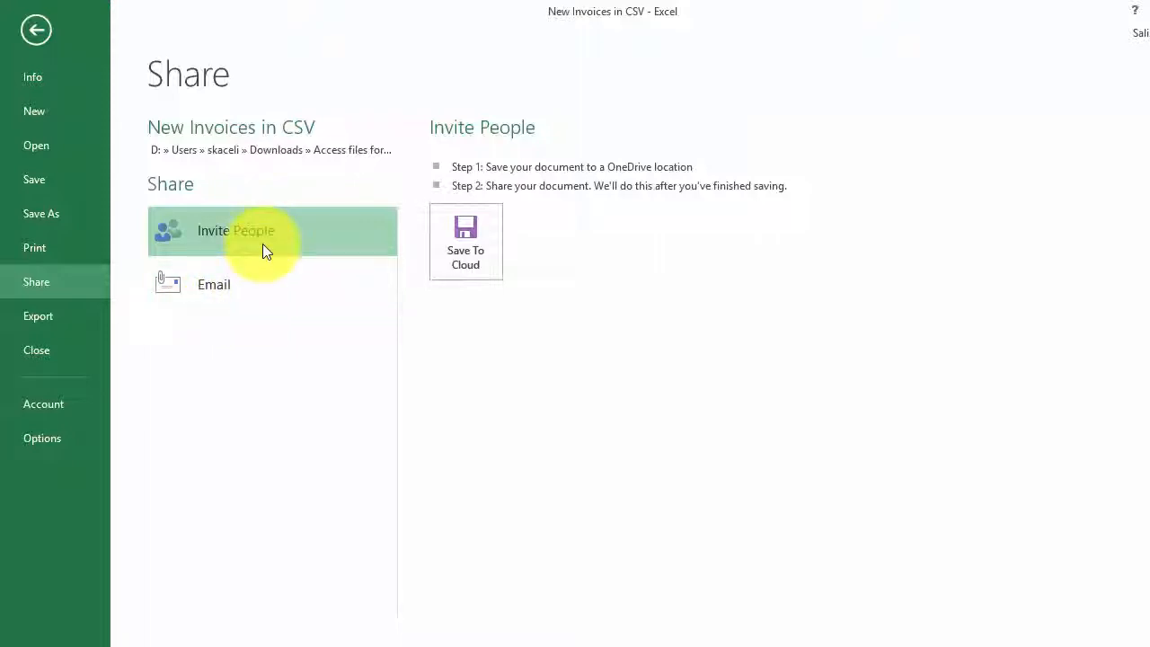
mouse_move(626, 178)
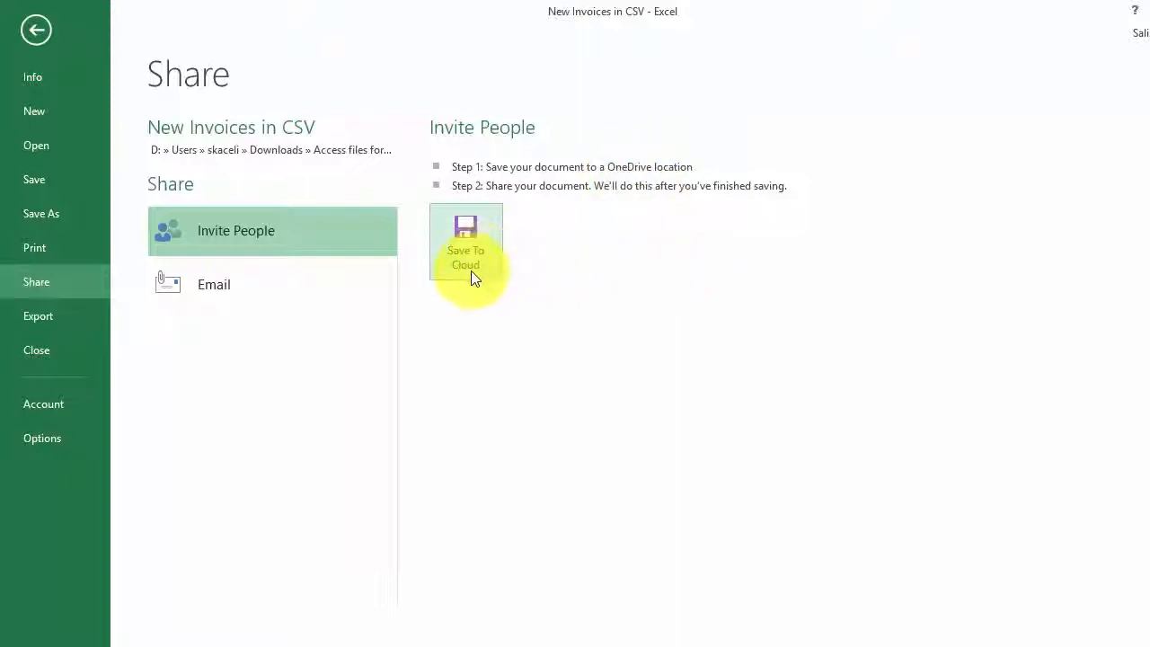
mouse_move(202, 283)
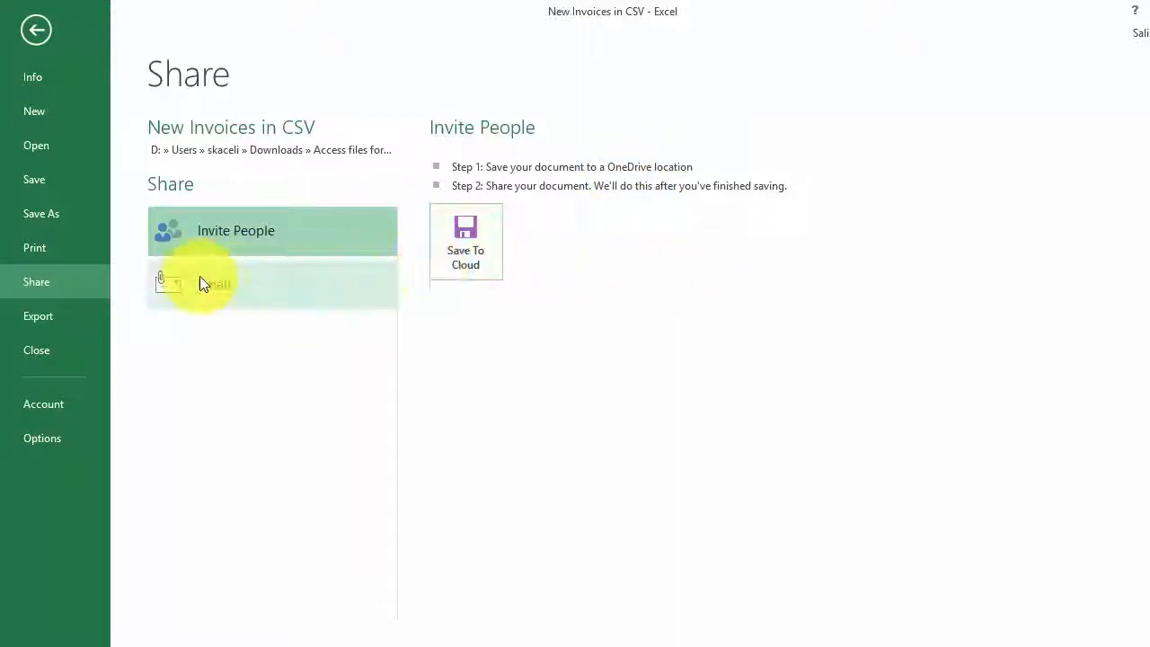
View the Email sharing options, then show the Export page with Create PDF/XPS Document.
left_click(214, 284)
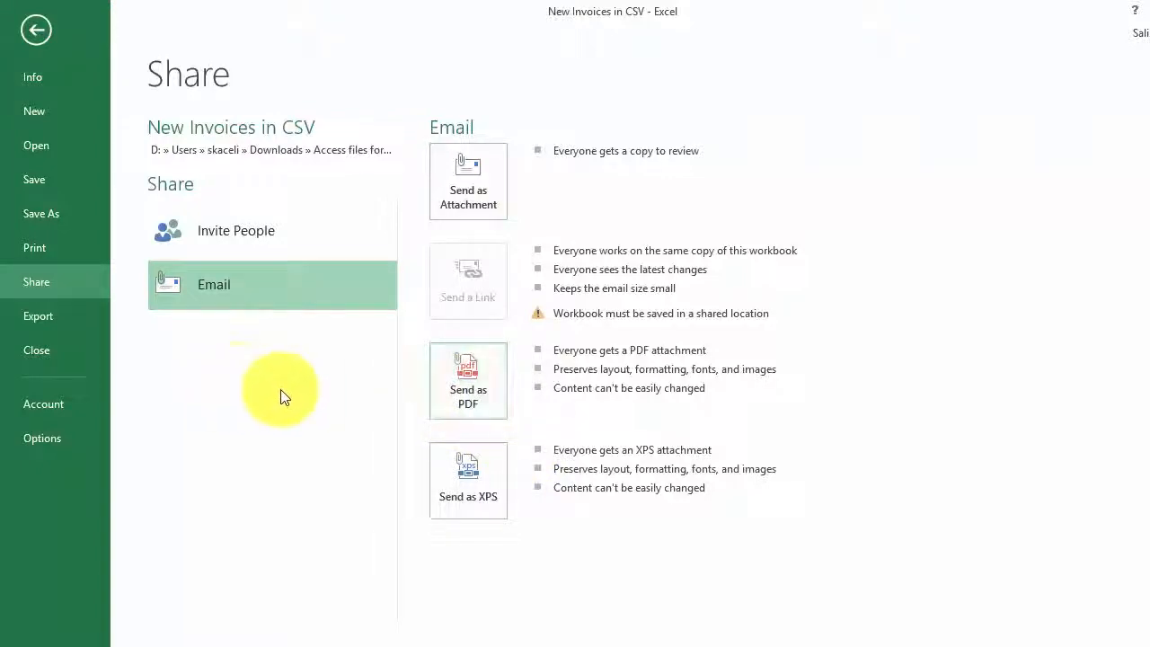
left_click(38, 316)
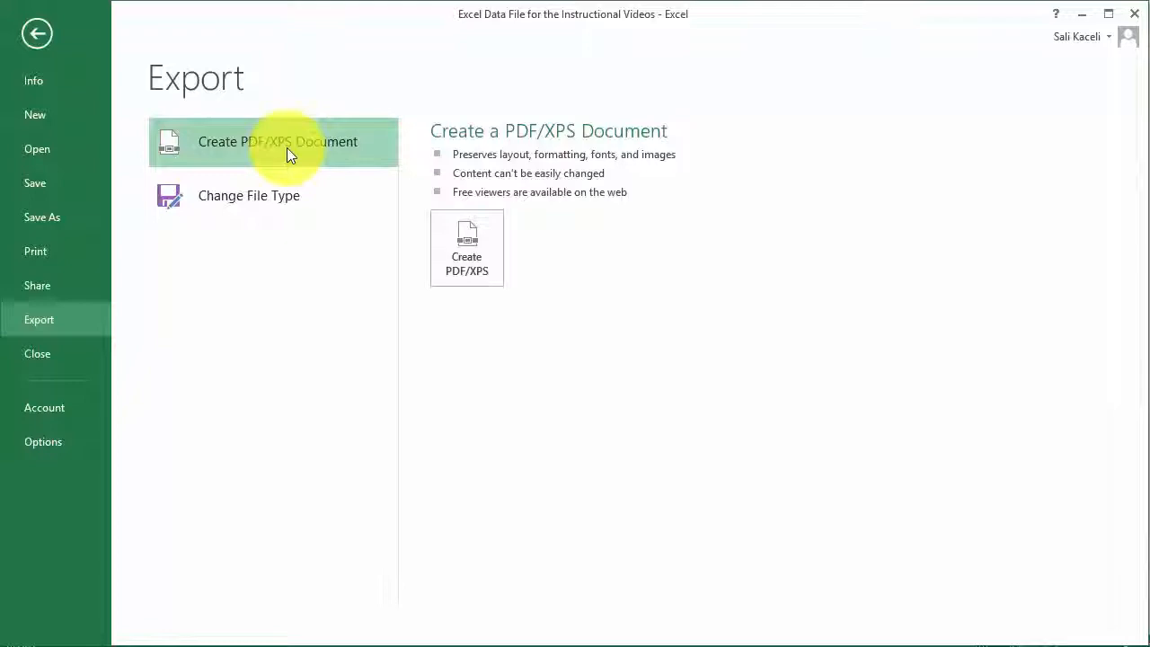
Publish the workbook as a PDF on the Desktop, keeping the file name and Open file after publishing.
left_click(37, 34)
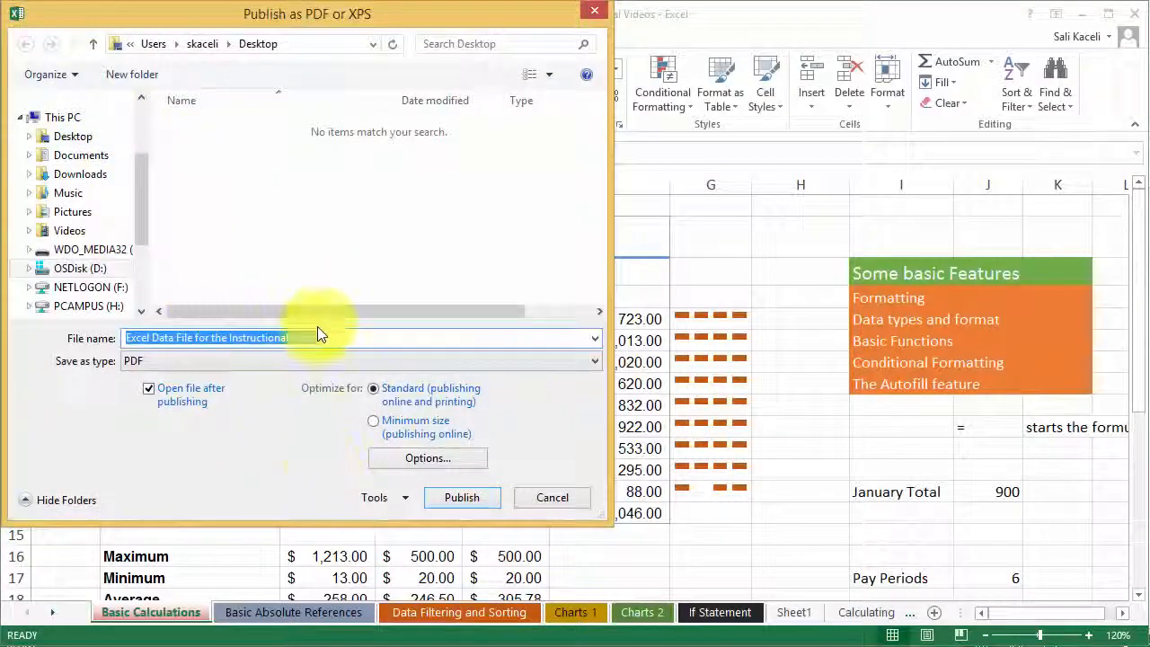
left_click(461, 497)
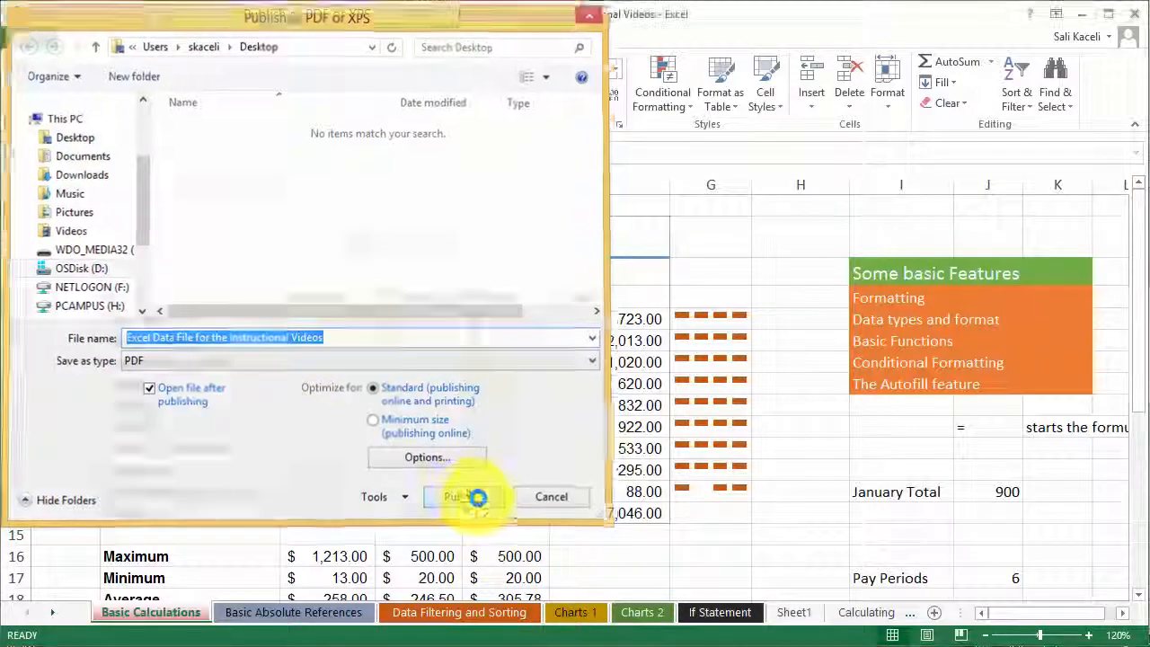
left_click(455, 497)
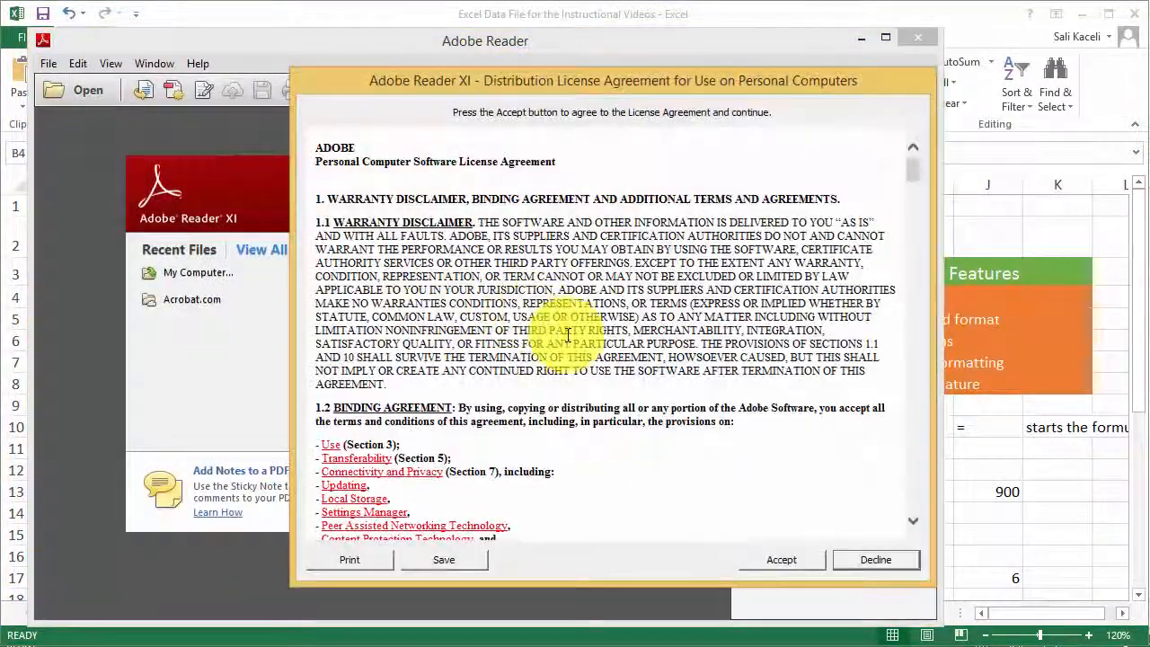
Accept the Adobe Reader license, review the Using Excel expense table PDF and close it.
left_click(781, 560)
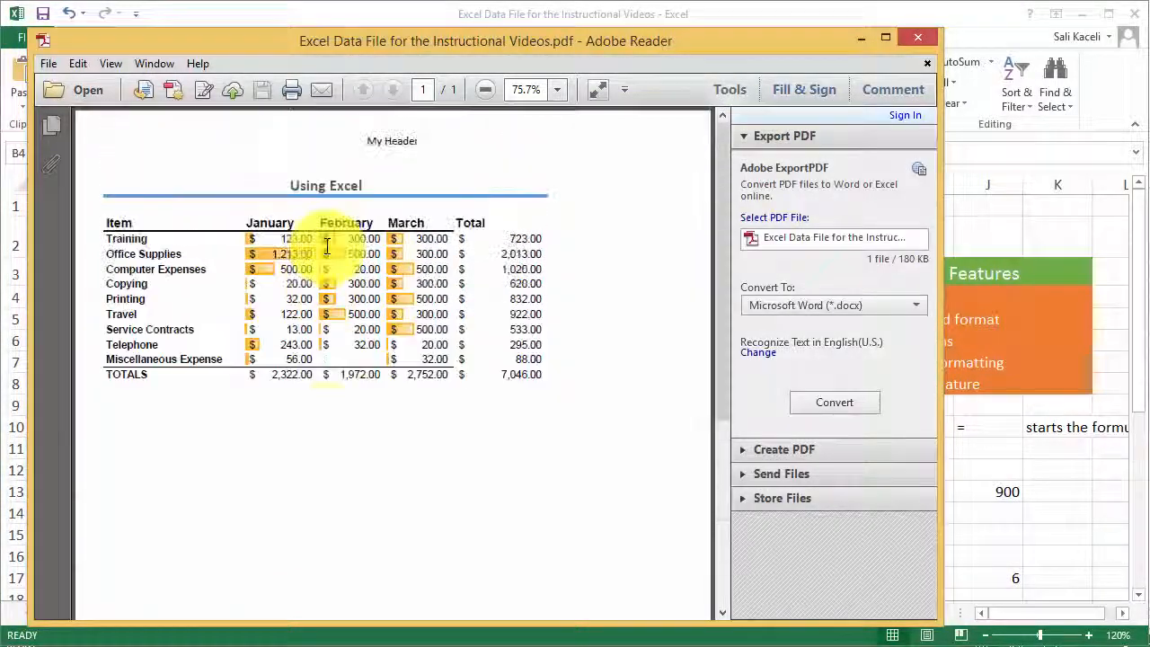
mouse_move(94, 267)
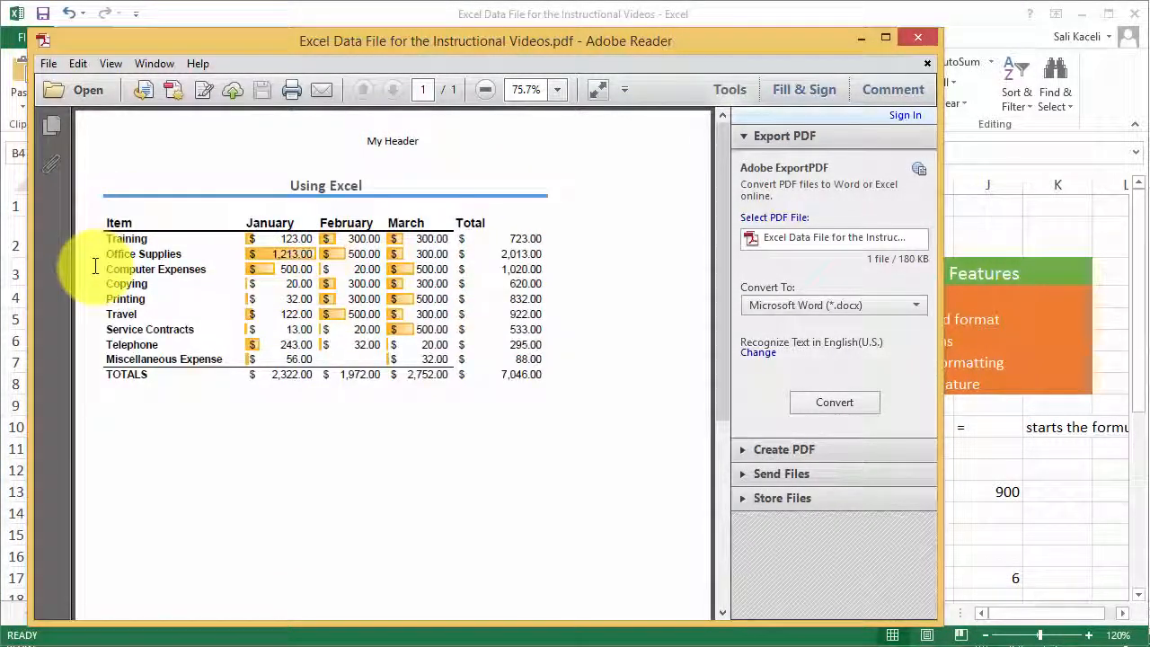
mouse_move(288, 269)
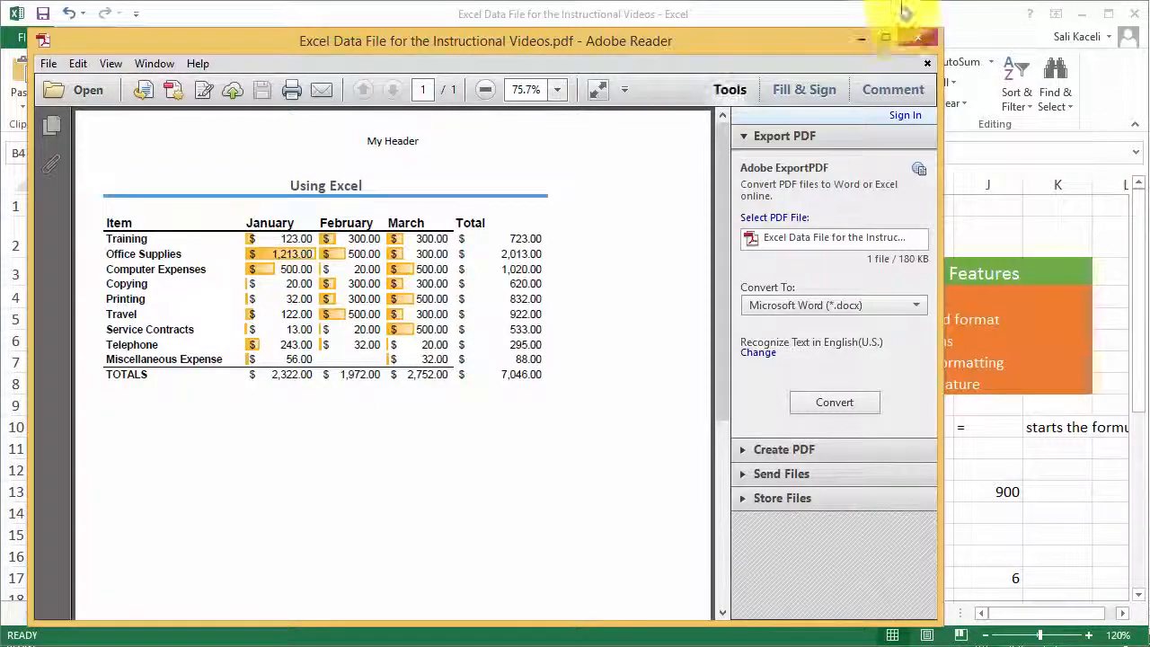
left_click(925, 61)
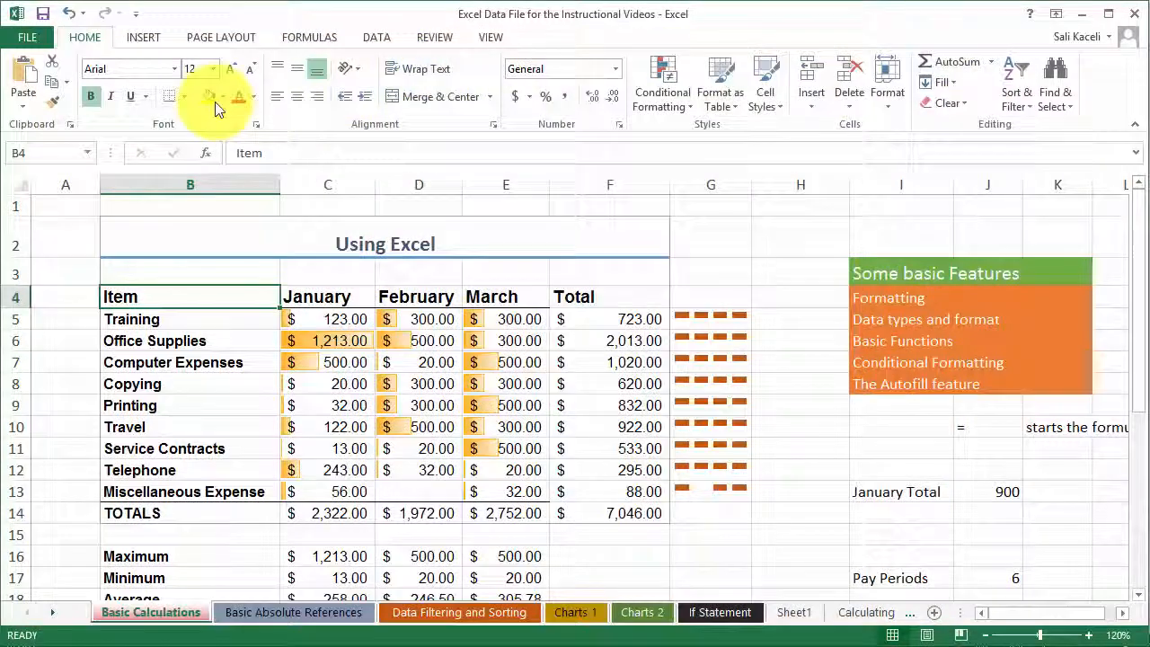